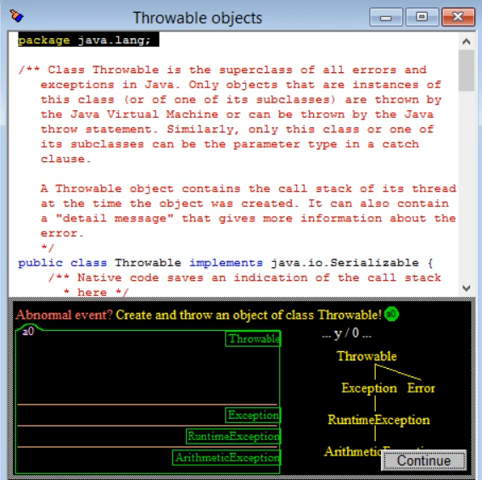
- Continue the animation so Throwable's private backtrace field appears in a0's Throwable partition
{"action": "left_click", "coordinate": [424, 460]}
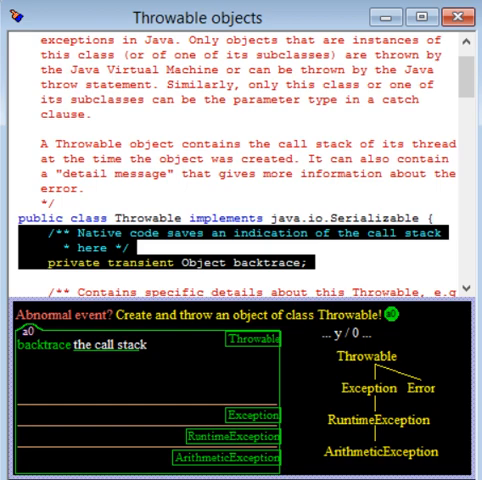
- Fill detailMessage with "/ by zero" and move on to the Throwable constructors
{"action": "scroll", "scroll_direction": "down", "scroll_amount": 3}
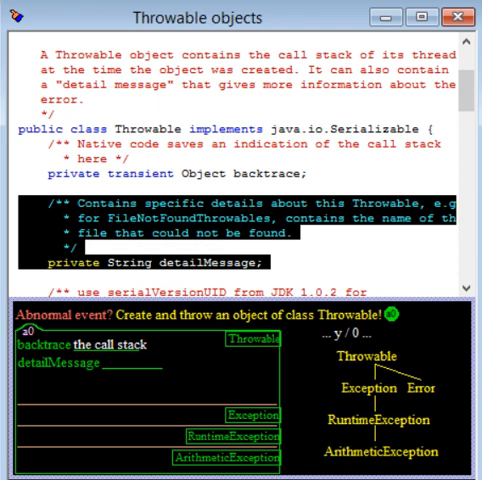
{"action": "type", "text": "/ by zer"}
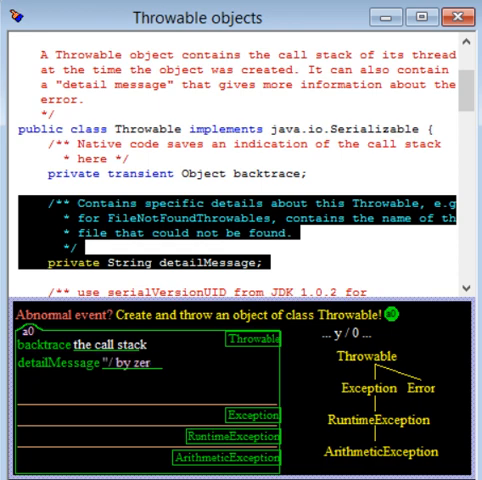
{"action": "type", "text": "o\""}
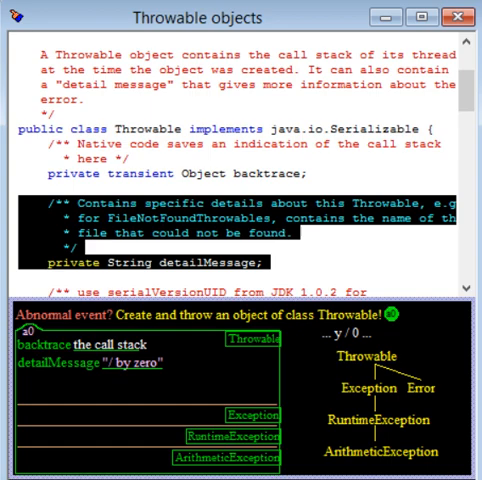
{"action": "scroll", "scroll_direction": "down", "scroll_amount": 3}
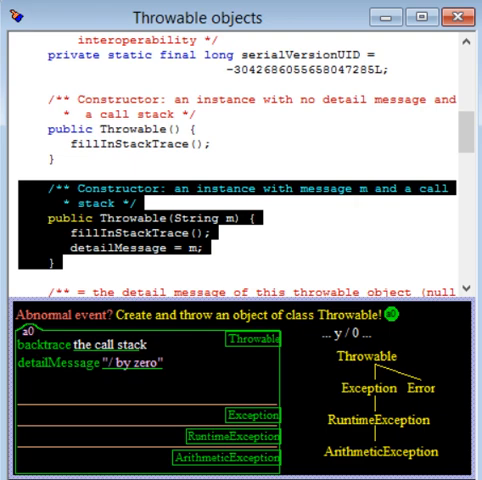
- Walk the Throwable source adding getMessage, getLocalizedMessage, printStackTrace and fillInStackTrace, then advance to Exception
{"action": "scroll", "scroll_direction": "down", "scroll_amount": 3}
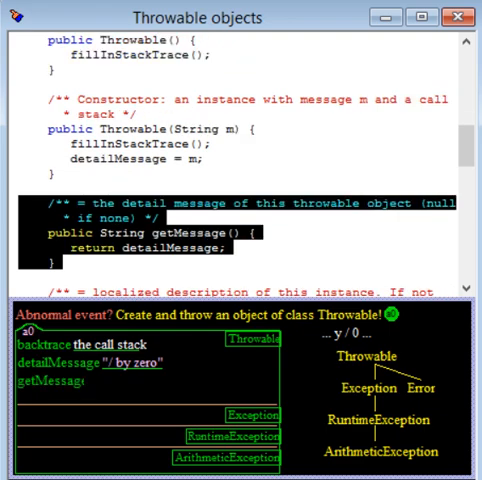
{"action": "scroll", "scroll_direction": "down", "scroll_amount": 3}
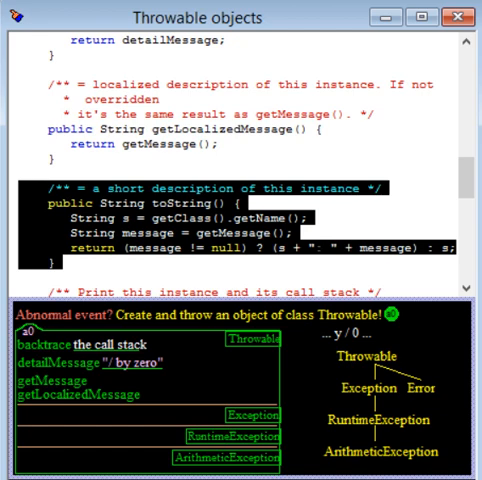
{"action": "scroll", "scroll_direction": "down", "scroll_amount": 3}
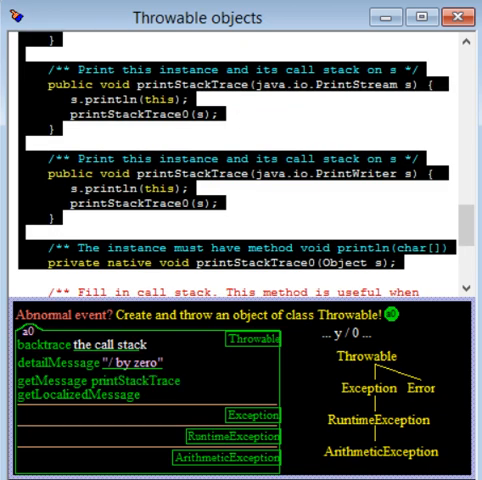
{"action": "scroll", "scroll_direction": "down", "scroll_amount": 3}
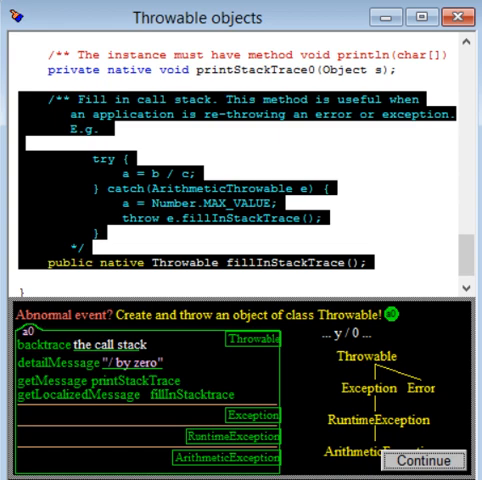
{"action": "left_click", "coordinate": [426, 460]}
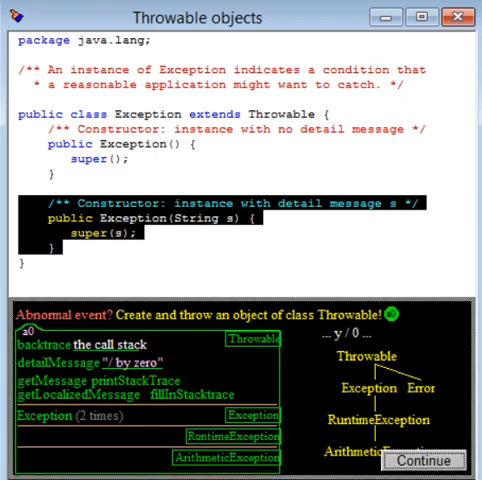
- Record Exception's two constructors and advance to the RuntimeException source
{"action": "left_click", "coordinate": [424, 460]}
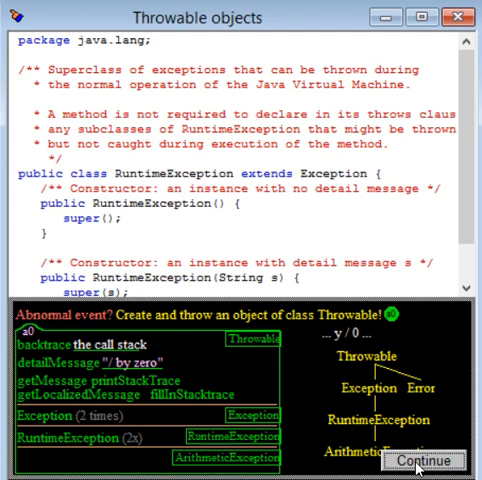
- Record RuntimeException's two constructors and advance to the ArithmeticException source
{"action": "left_click", "coordinate": [424, 460]}
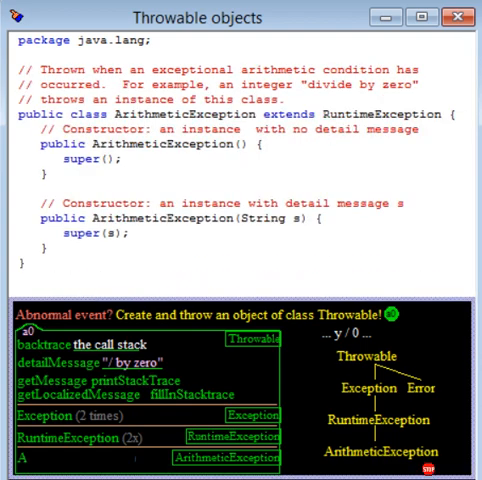